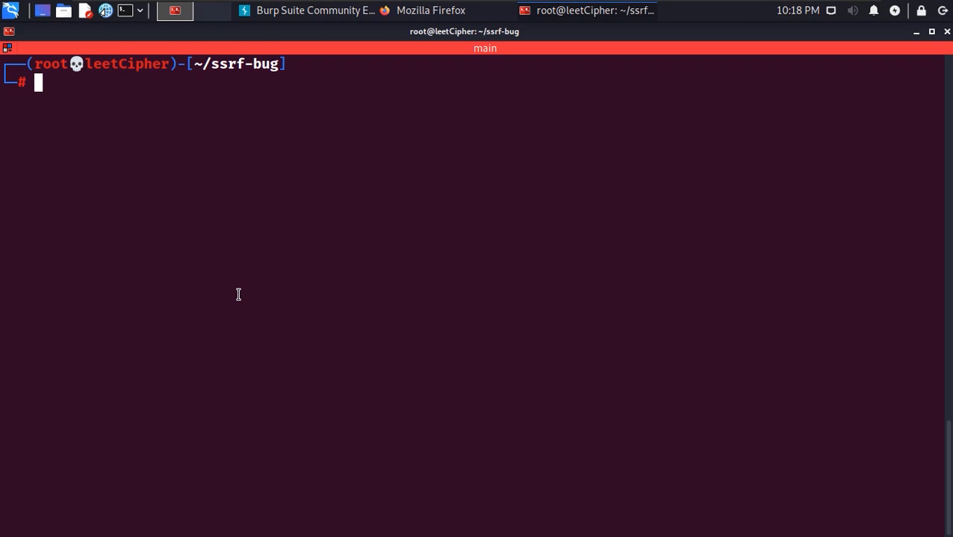
List the lab folder and build the ssrf-bug Docker image
type("ls")
type("docker")
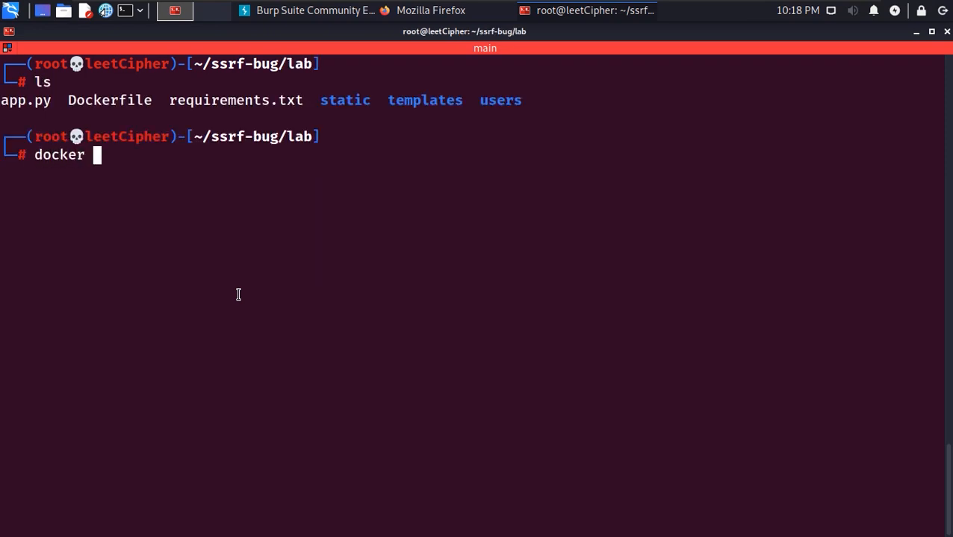
type("build -t ssrf-bug .")
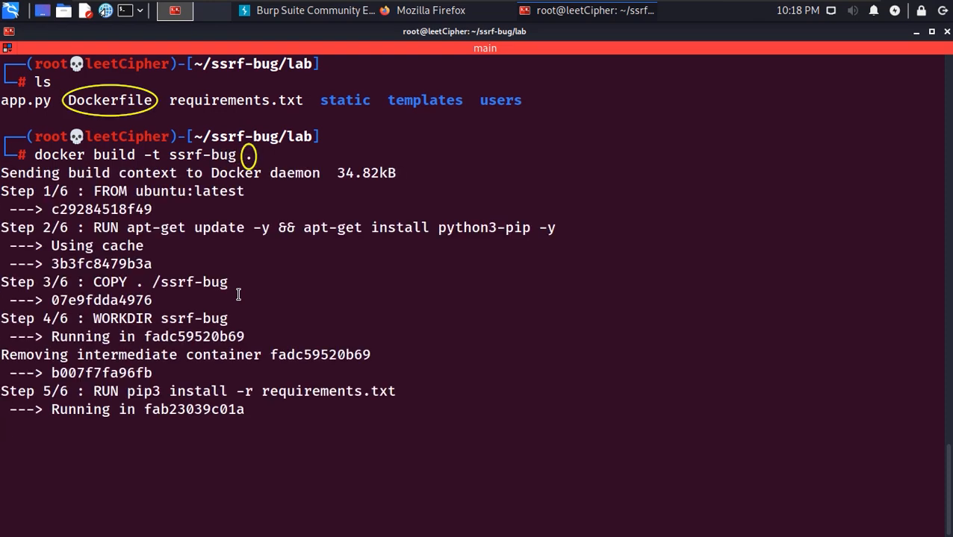
scroll("down", 3)
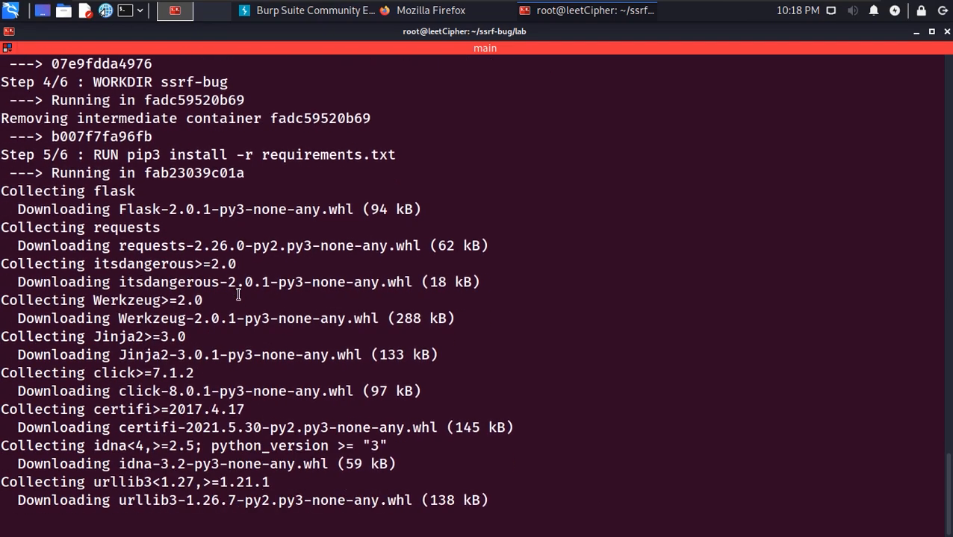
Run the ssrf-bug container mapping port 80:80 so the Flask app is served
type("docker run -p")
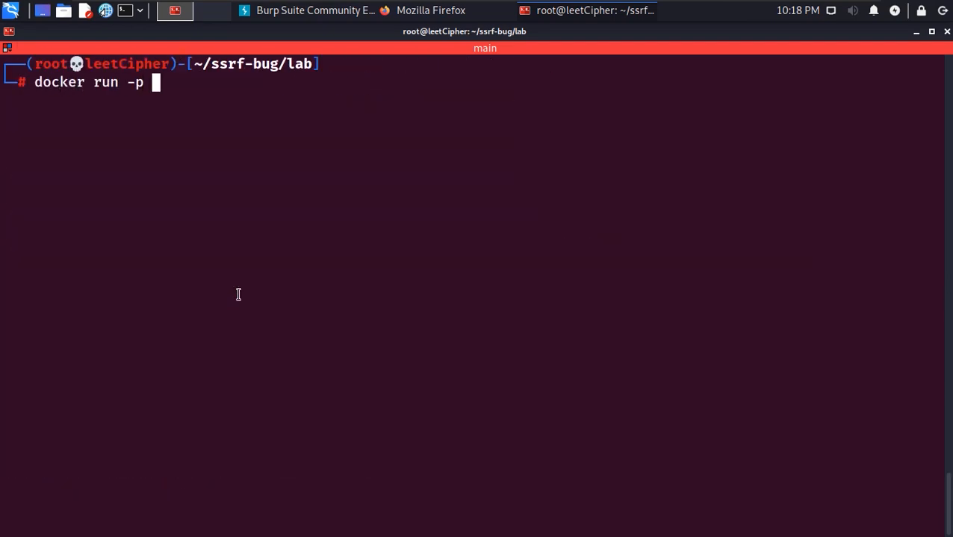
type("80:80 ssrf-bug")
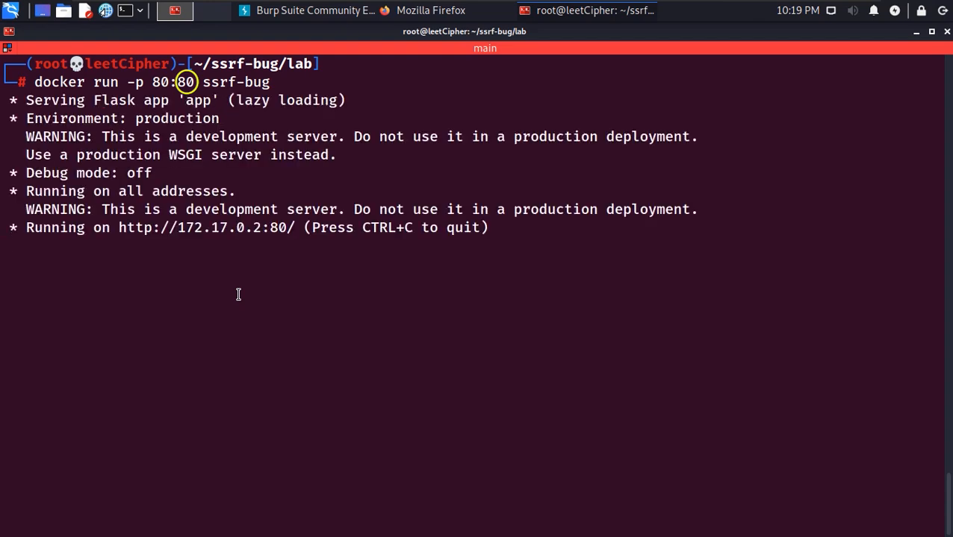
key("Return")
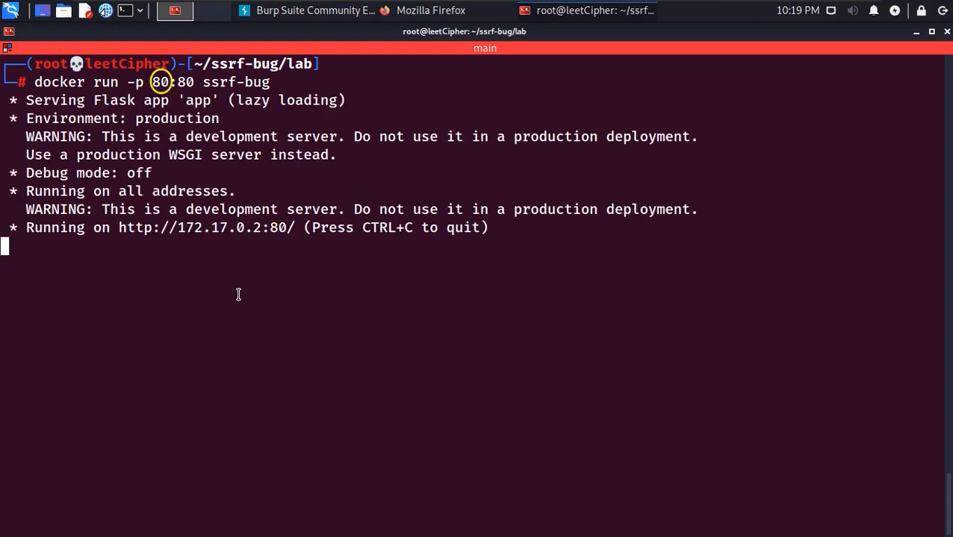
type("serve")
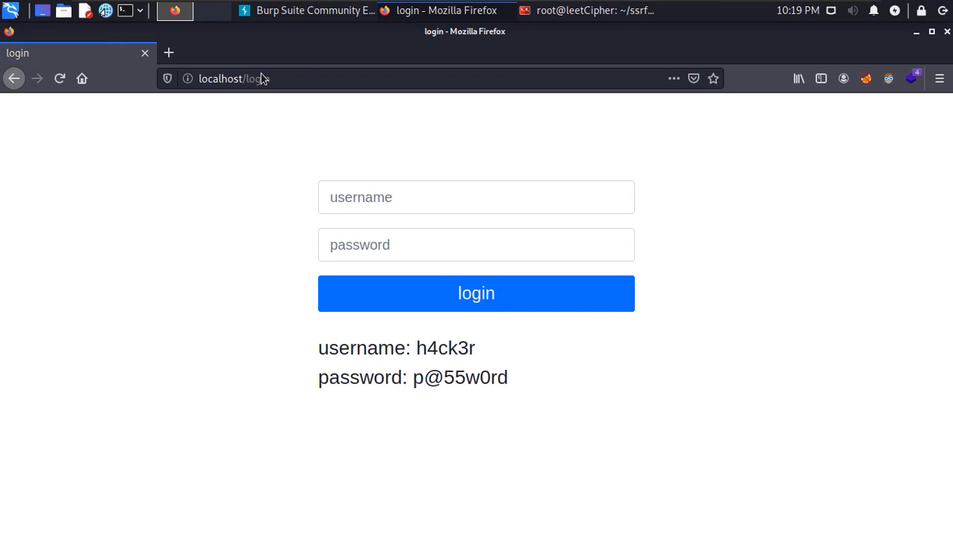
Browse to the lab app at localhost and sign in with the test account
left_click(866, 78)
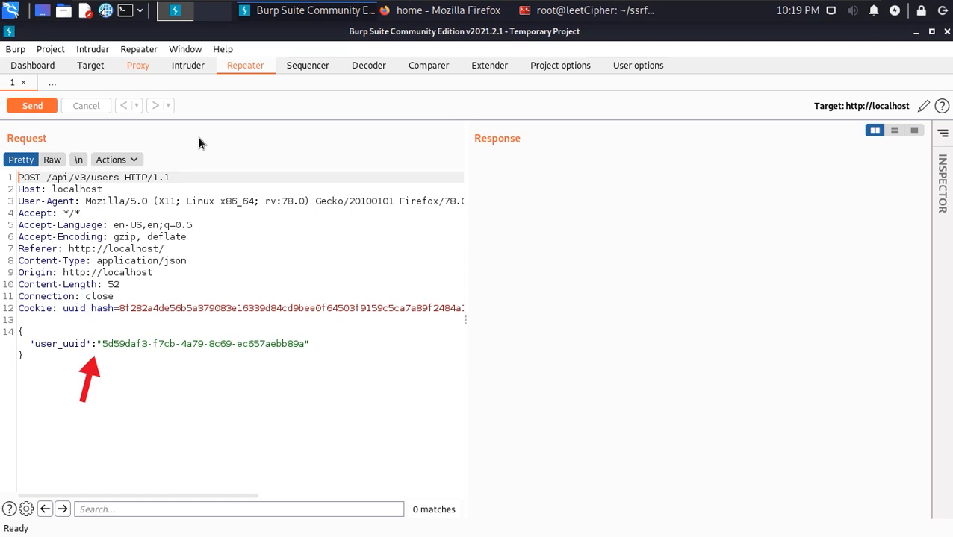
mouse_move(147, 67)
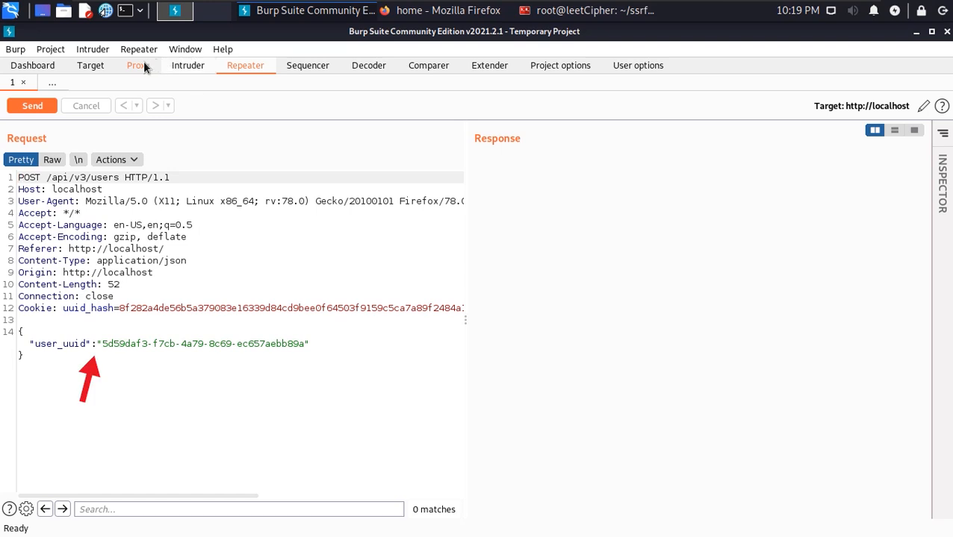
Turn off Proxy interception after viewing the captured users request
left_click(137, 66)
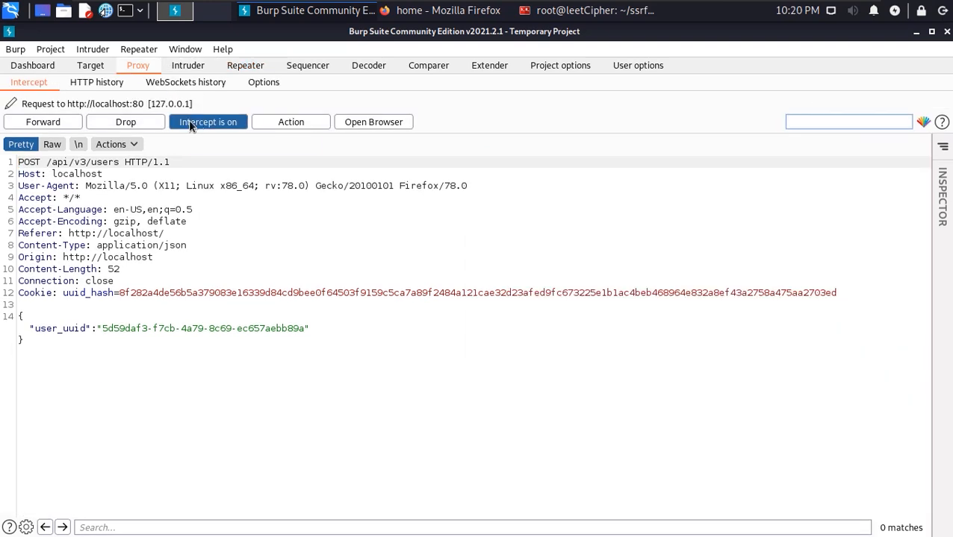
left_click(208, 122)
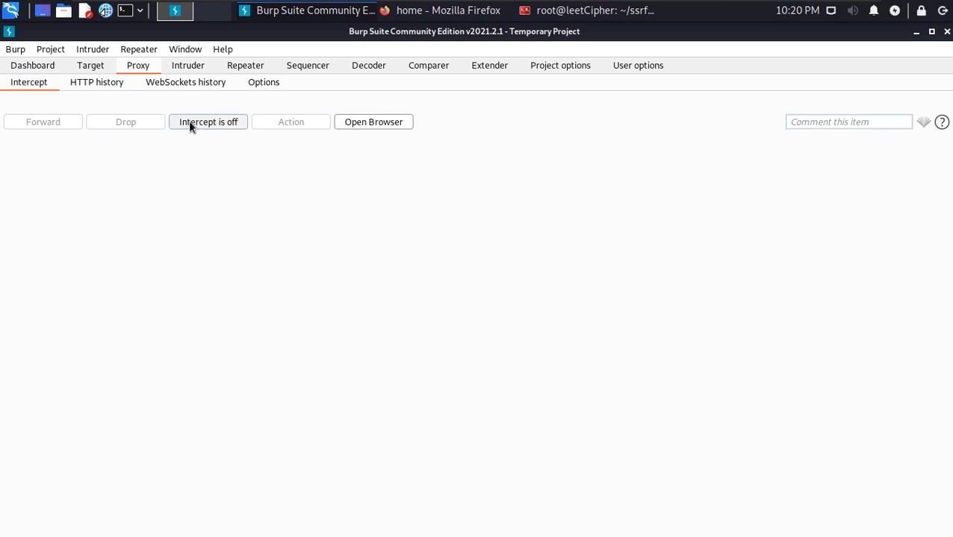
left_click(448, 9)
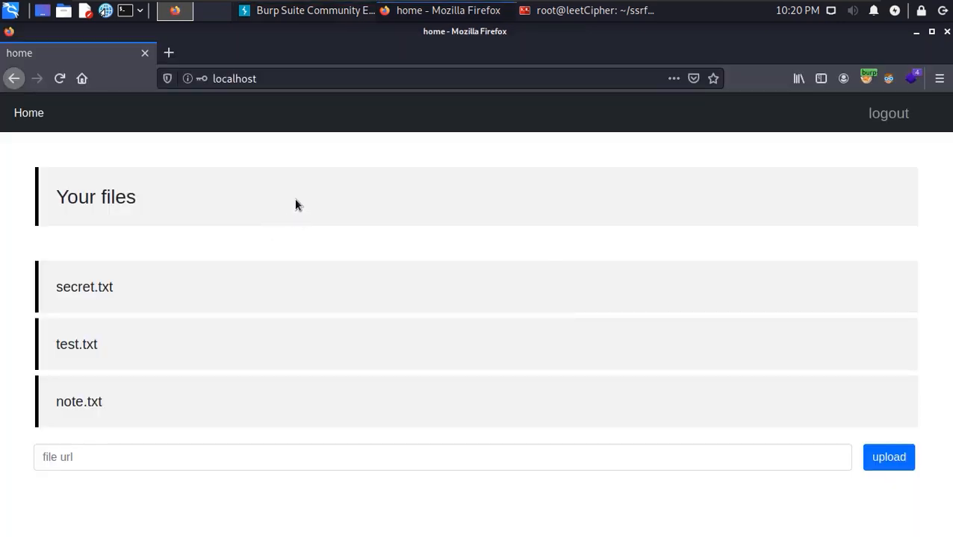
Resend the users request in Repeater with an altered user_uuid, getting 401 invalid uuid
left_click(174, 11)
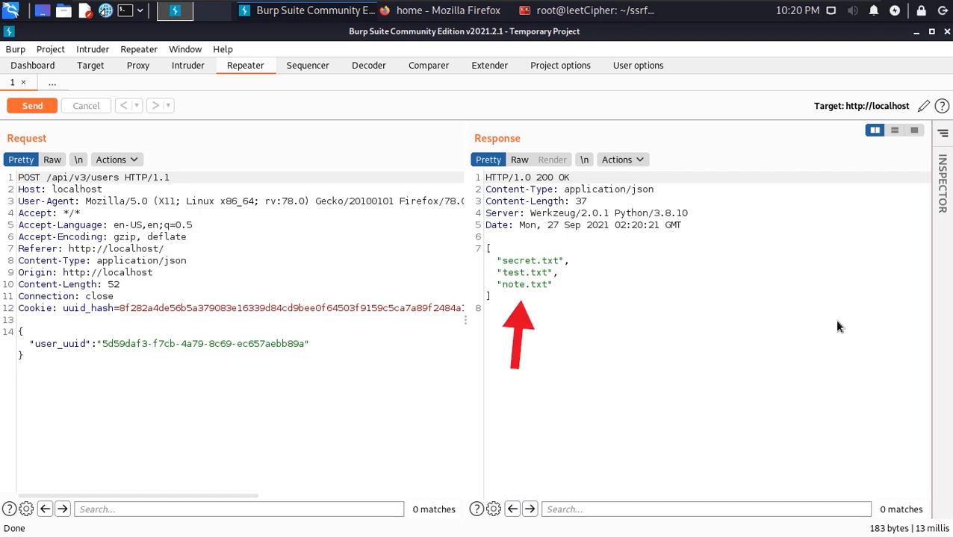
mouse_move(709, 371)
type("c")
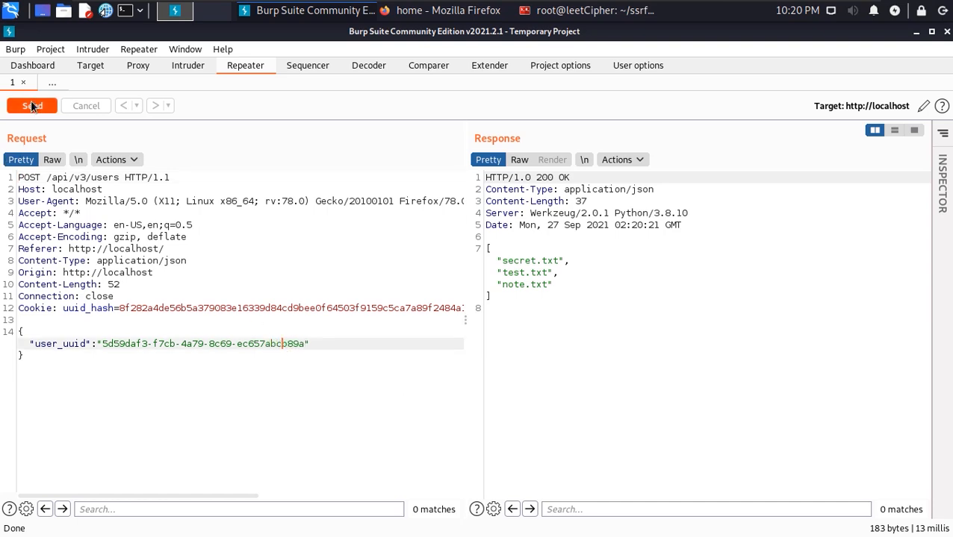
left_click(33, 104)
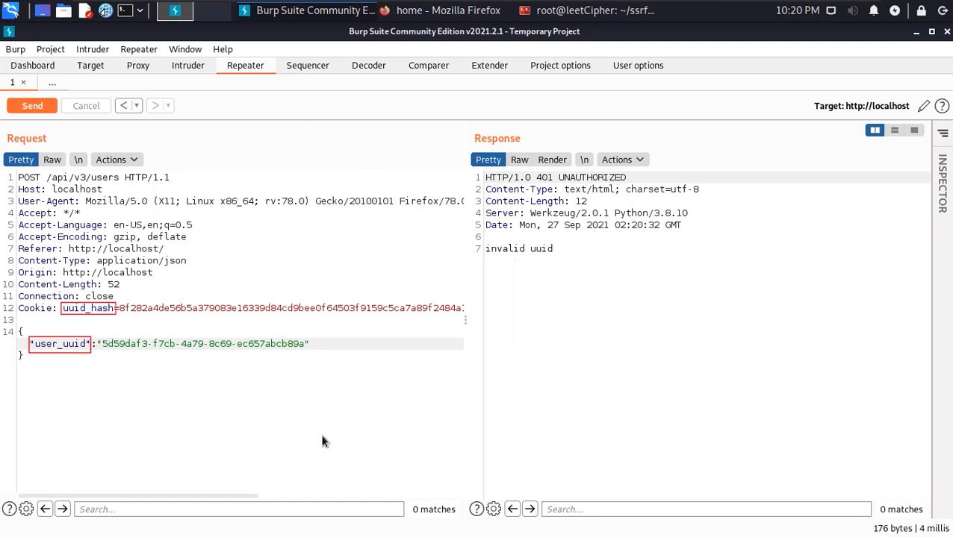
mouse_move(298, 397)
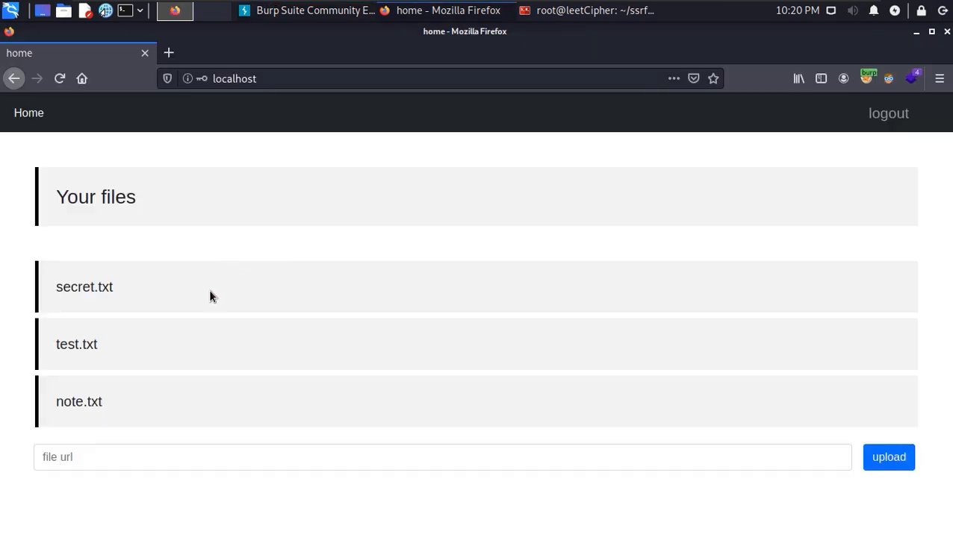
mouse_move(1, 299)
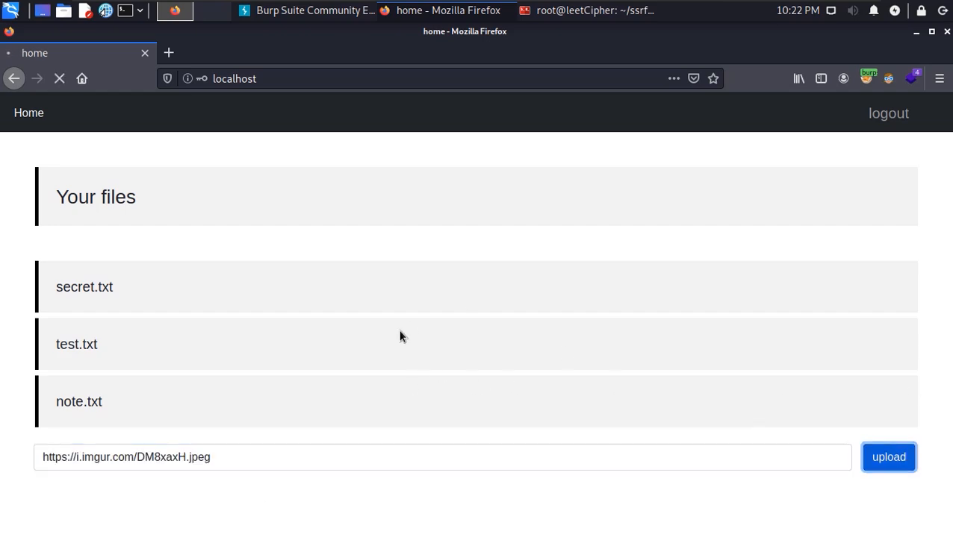
Upload the imgur image URL so DM8xaxH.jpeg appears in the user's files
left_click(886, 457)
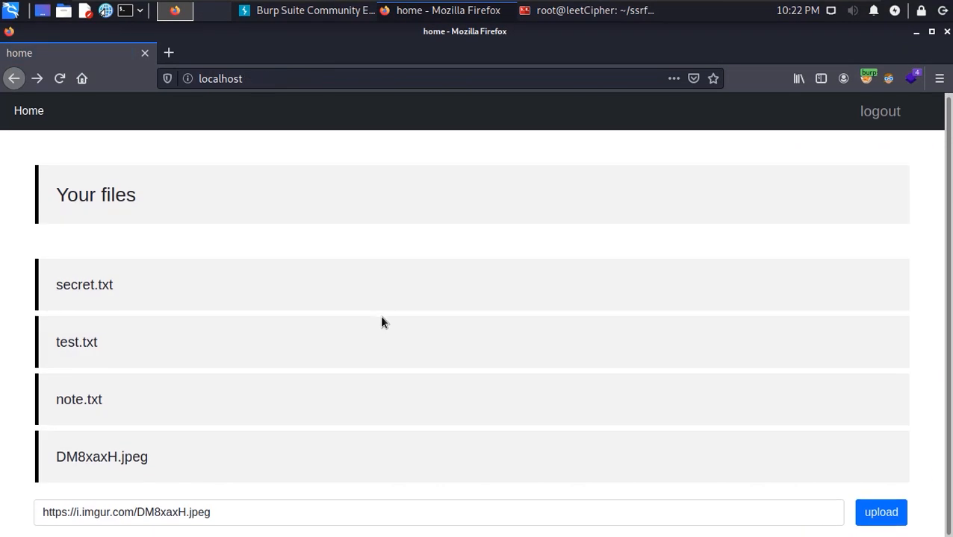
key("alt+Tab")
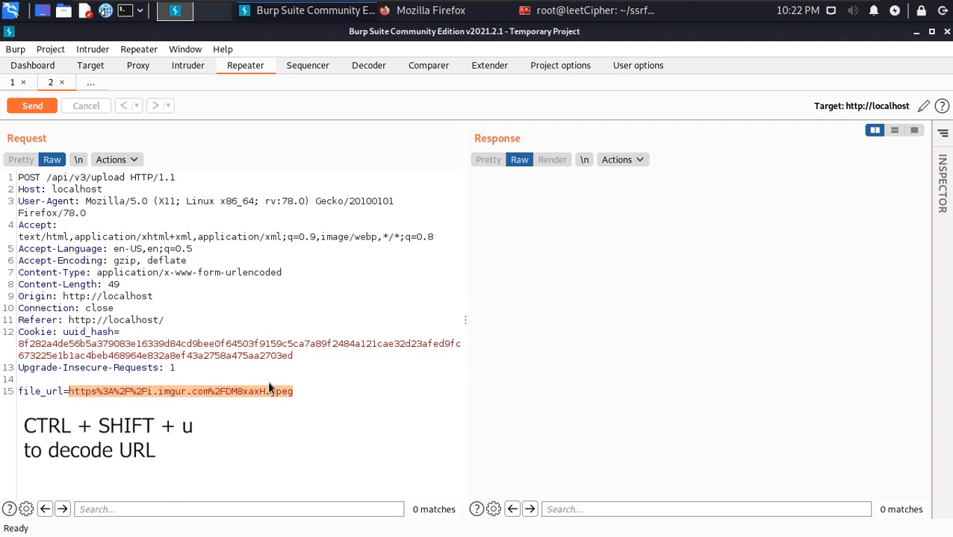
key("ctrl+shift+u")
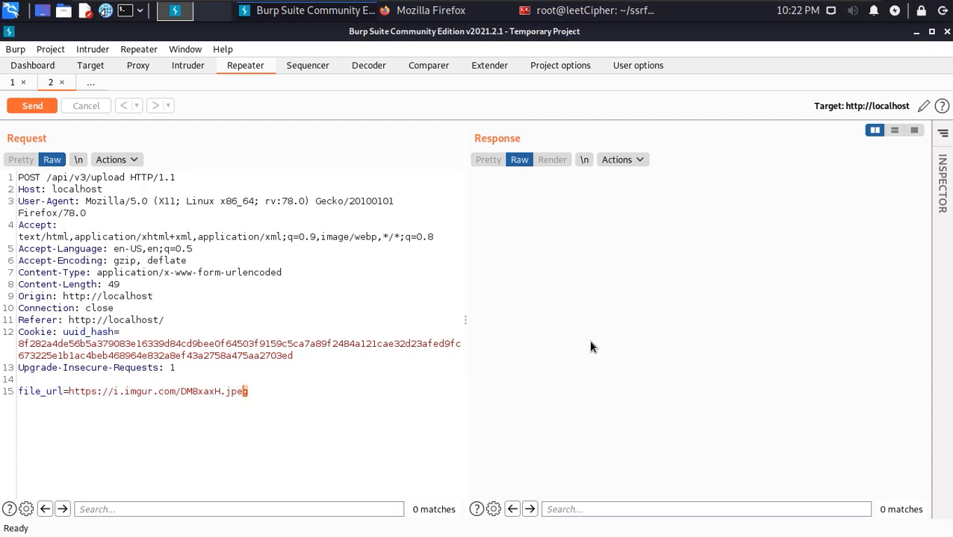
type("http://localhos")
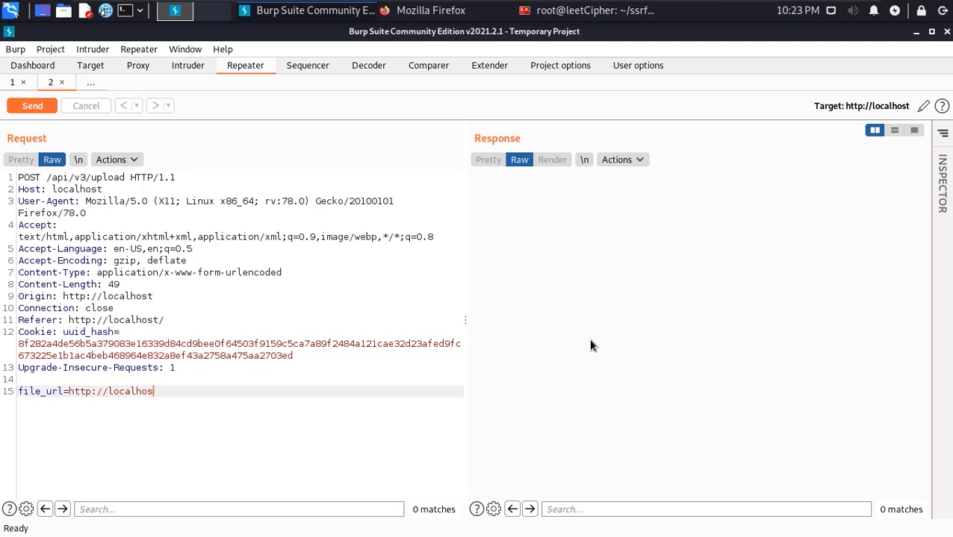
type("t/secret")
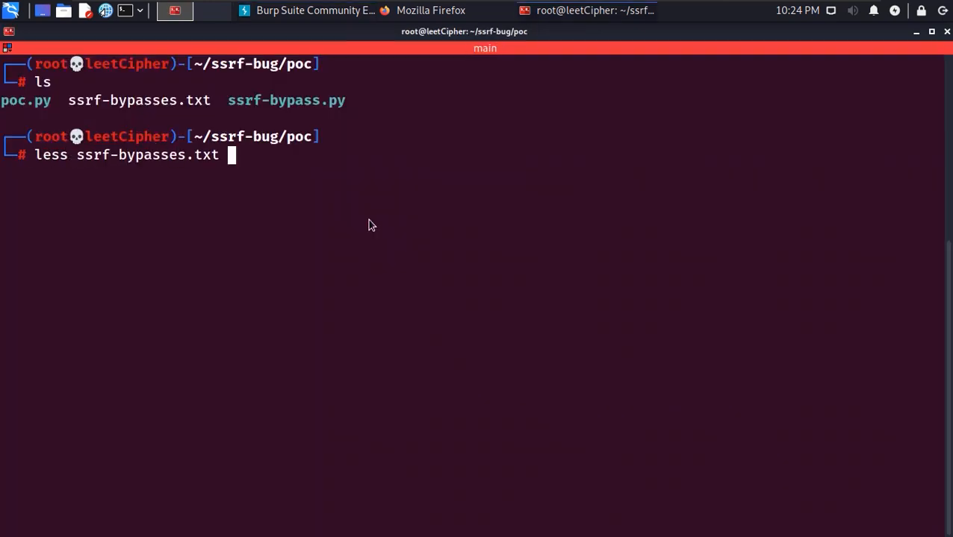
Read through ssrf-bypasses.txt in less to the end of the bypass payload list
key("Return")
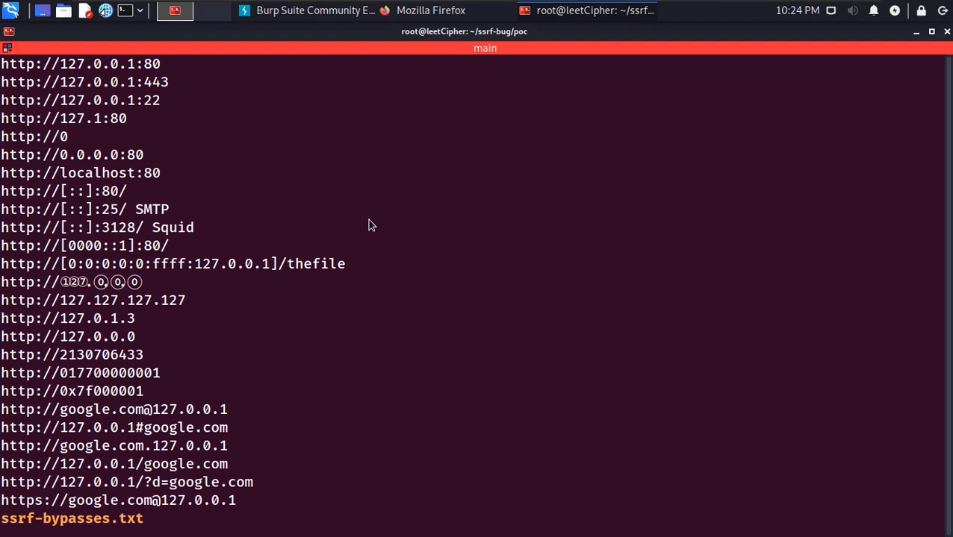
scroll("down", 3)
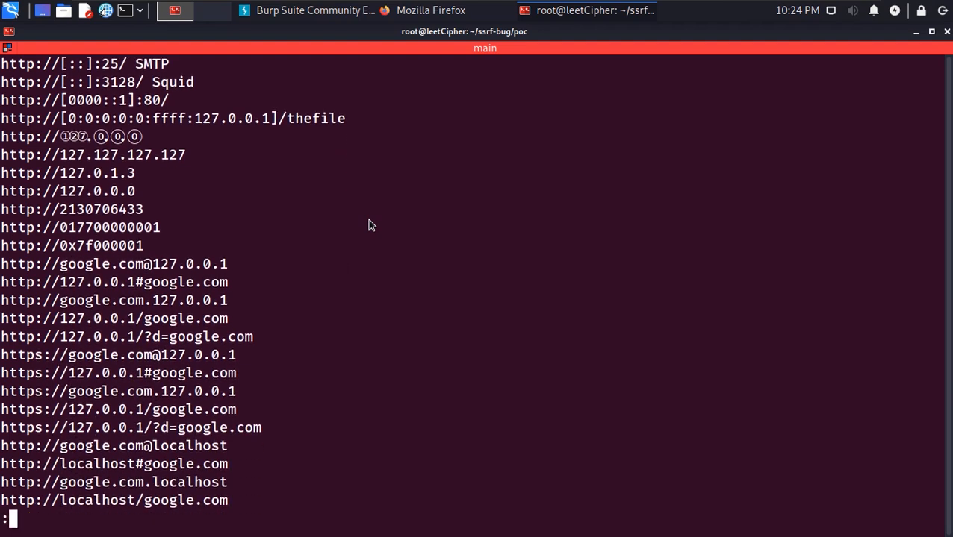
scroll("down", 3)
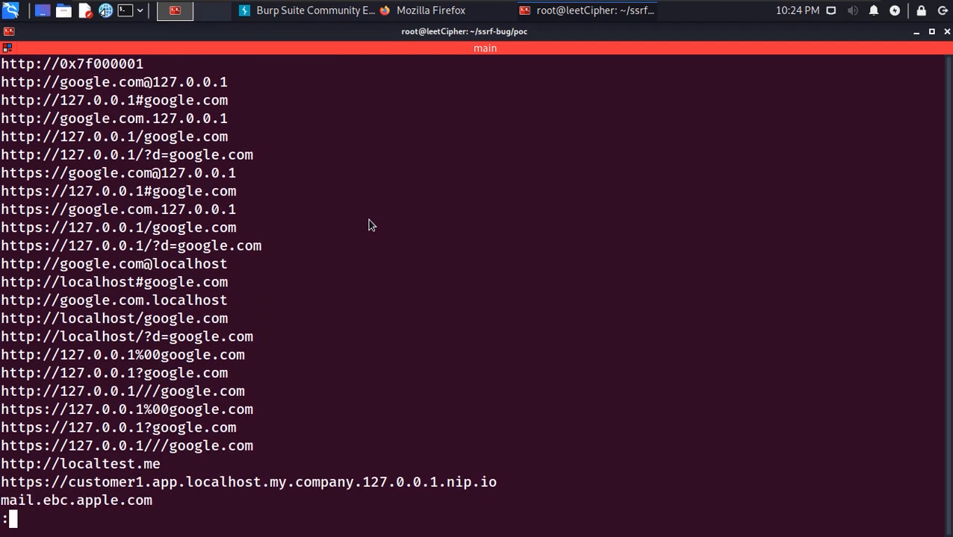
scroll("down", 3)
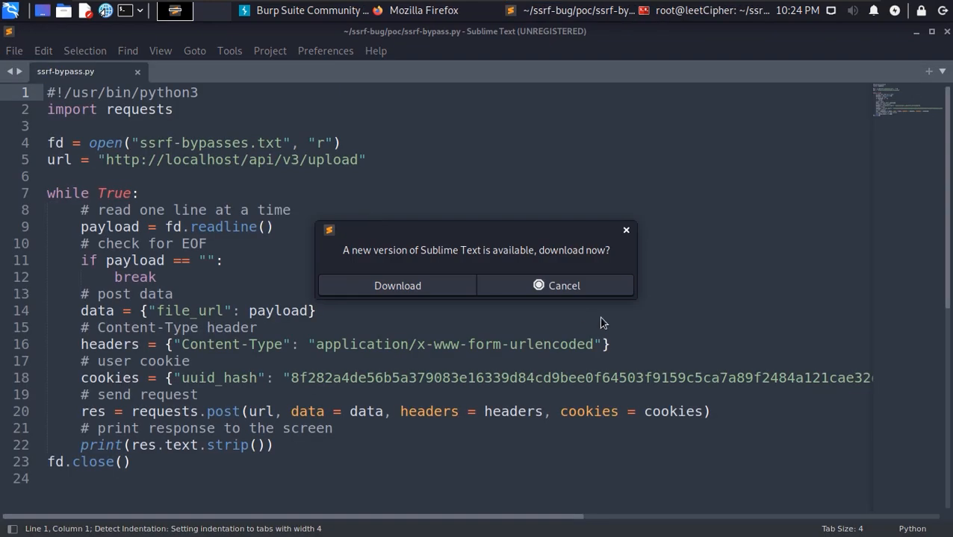
Dismiss Sublime Text's new-version prompt to review ssrf-bypass.py
left_click(555, 285)
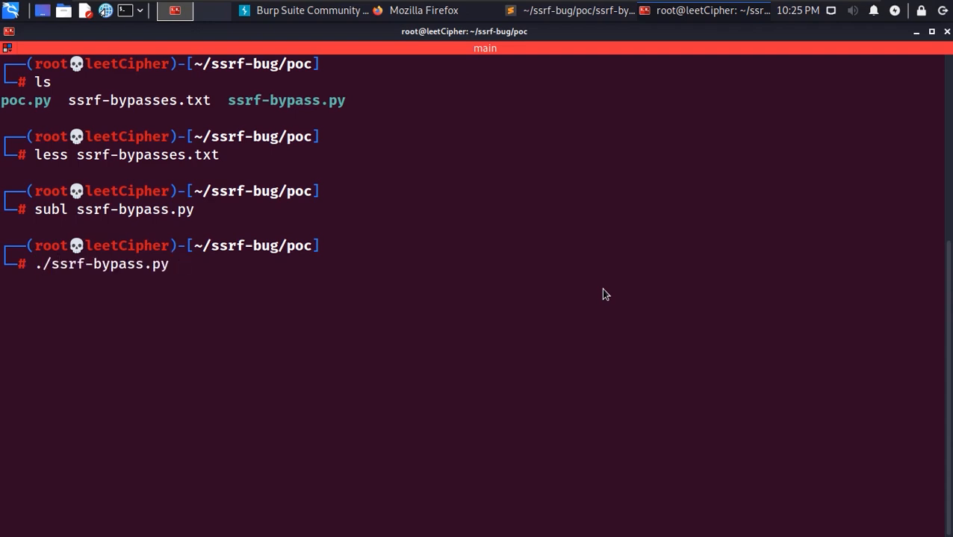
Run ./ssrf-bypass.py to try every bypass payload
key("Return")
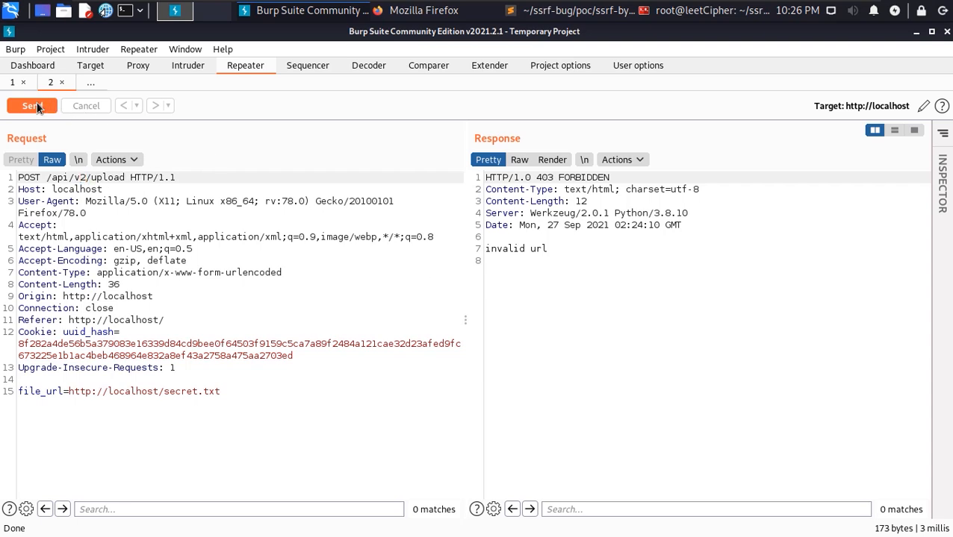
Send the /api/v2/upload request for localhost/secret.txt, returning 403 invalid url
left_click(32, 105)
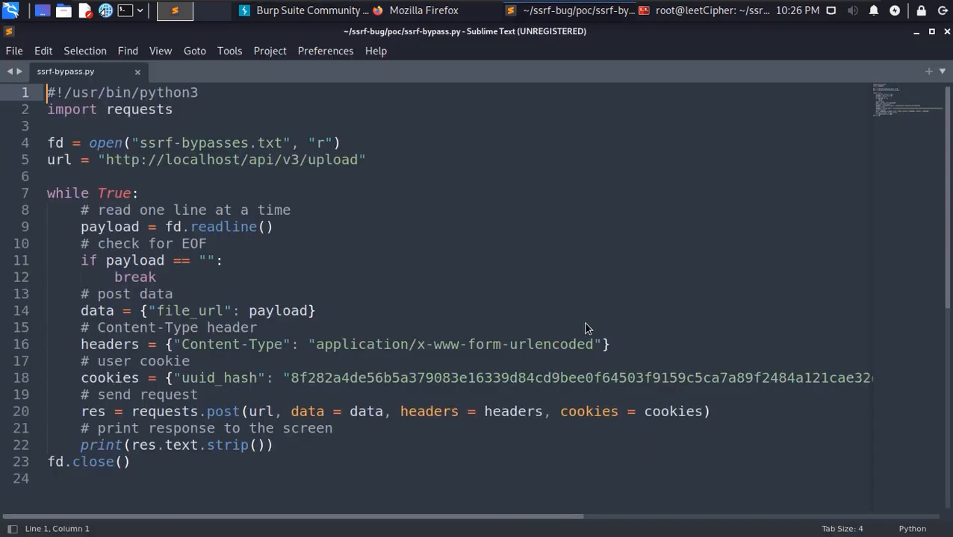
left_click(299, 159)
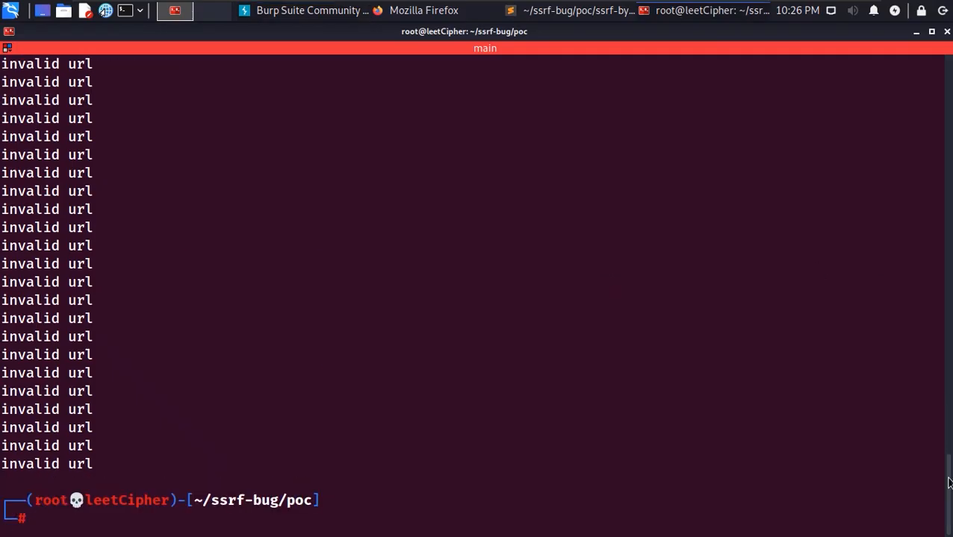
Scroll the script output showing every payload returned invalid url
scroll("down", 3)
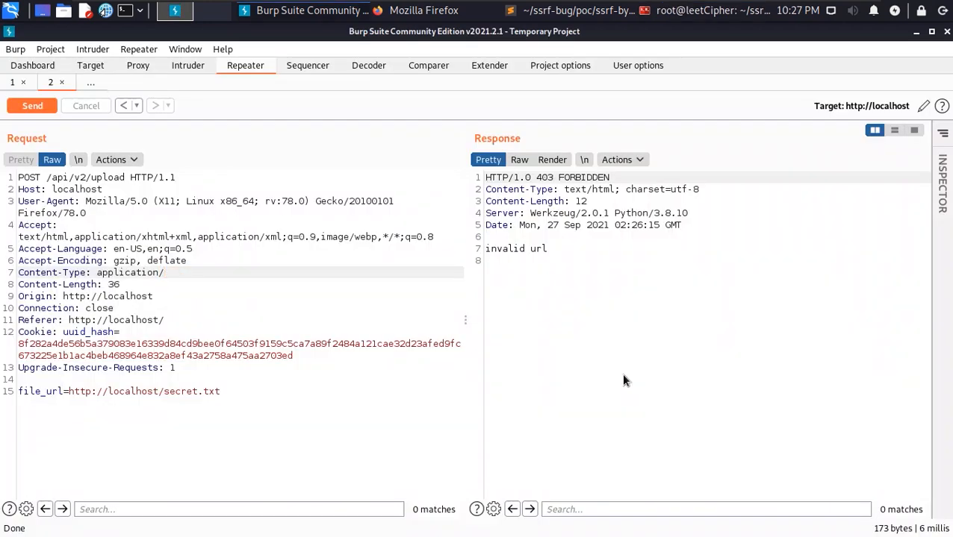
Send the upload request with Content-Type application/json and a JSON body, then bring up the local files site in Firefox
type("json")
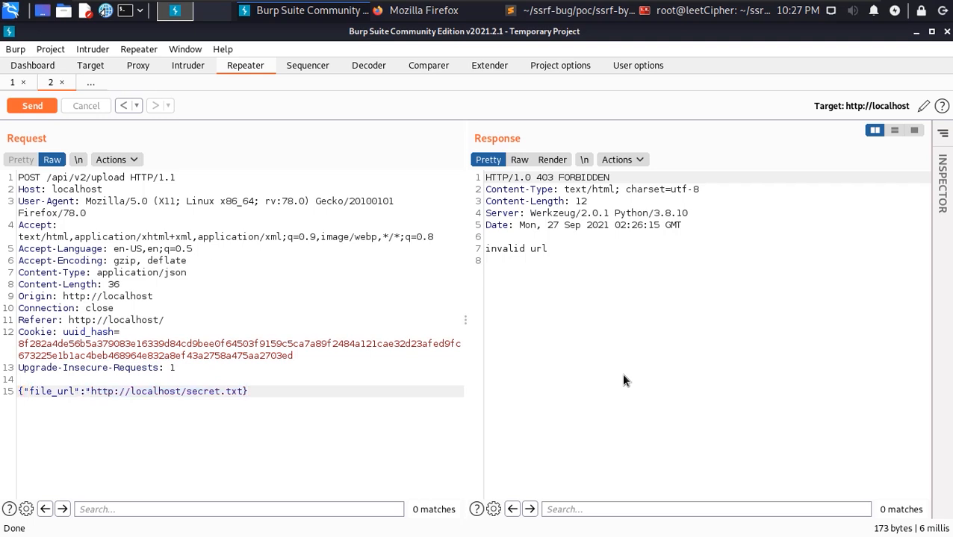
left_click(33, 105)
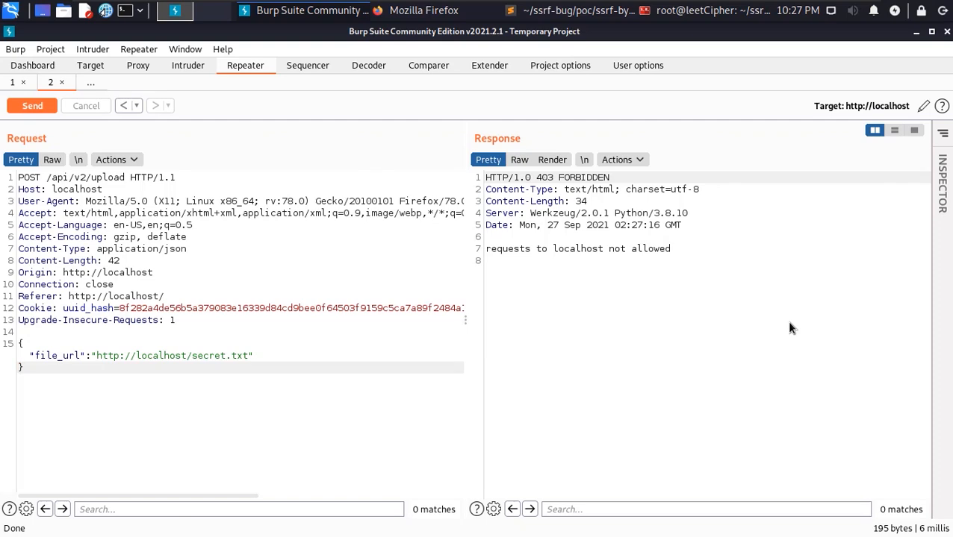
left_click(21, 368)
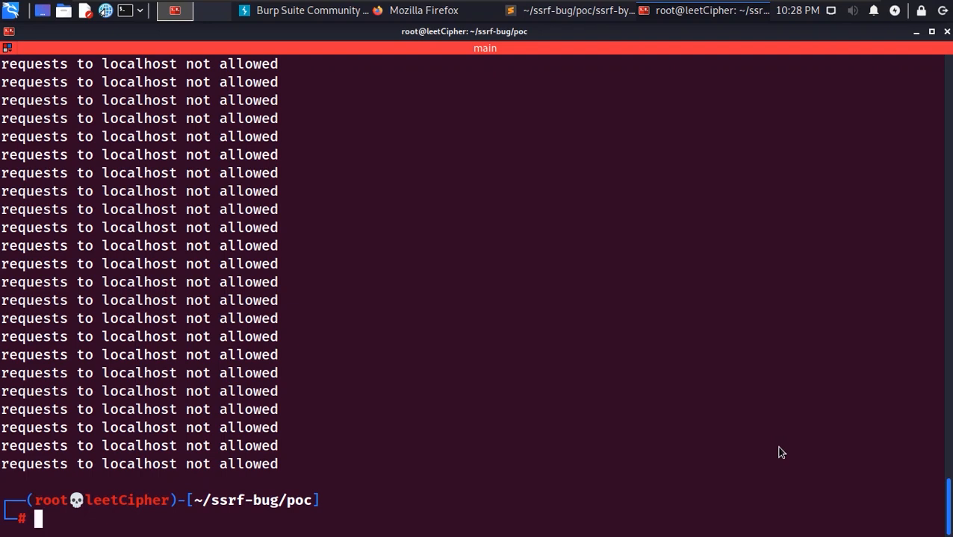
left_click(910, 77)
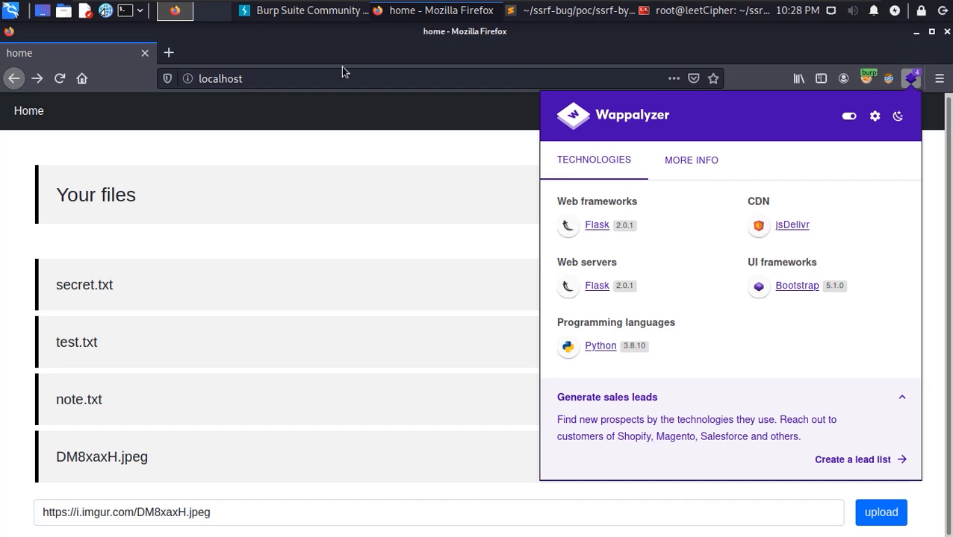
mouse_move(382, 133)
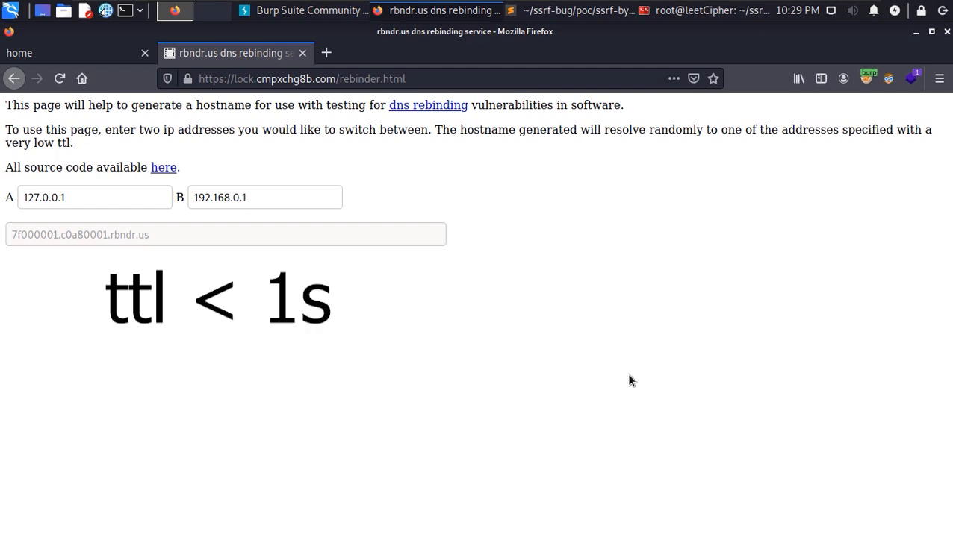
Generate the rbndr.us rebinding hostname for 127.0.0.1 and 192.168.0.1
left_click(92, 197)
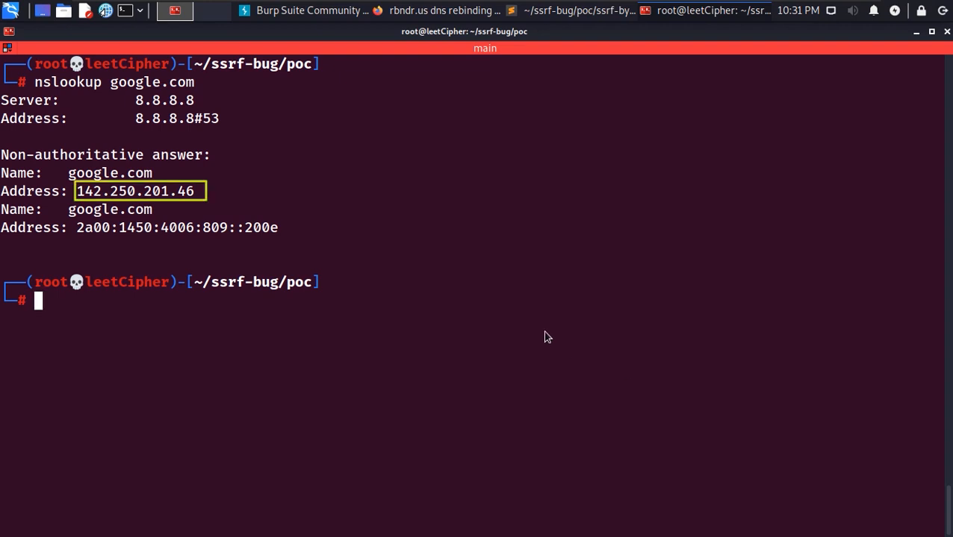
Run nslookup on 7f000001.8efac92e.rbndr.us and watch it resolve to 127.0.0.1 and 142.250.201.46
double_click(134, 191)
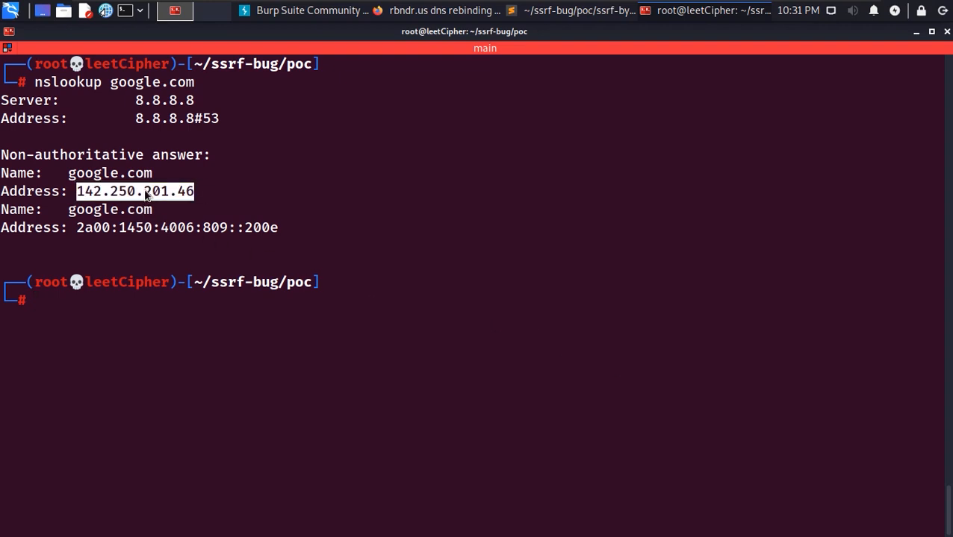
left_click(175, 11)
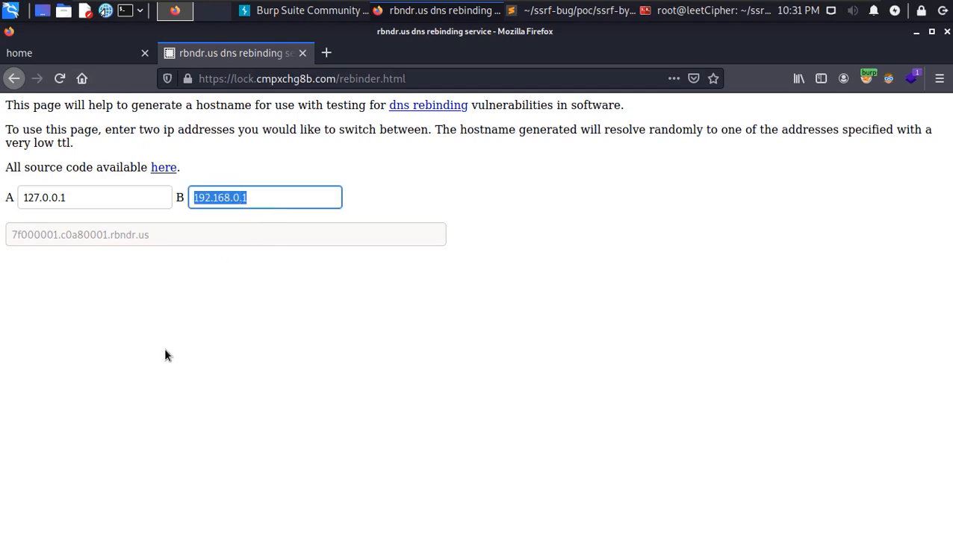
type("142.250.201.46")
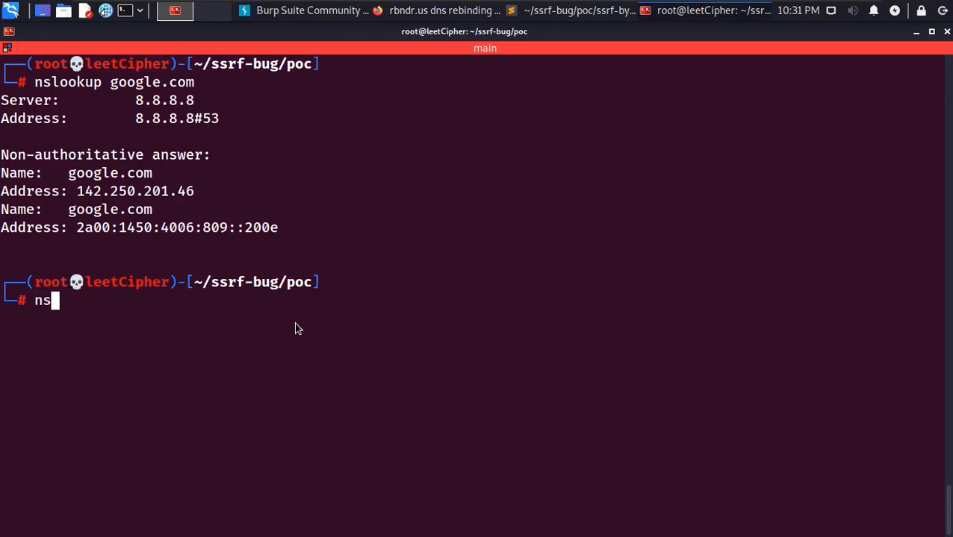
type("lookup 7f000001.8efac92e.rbndr.us")
key("Return")
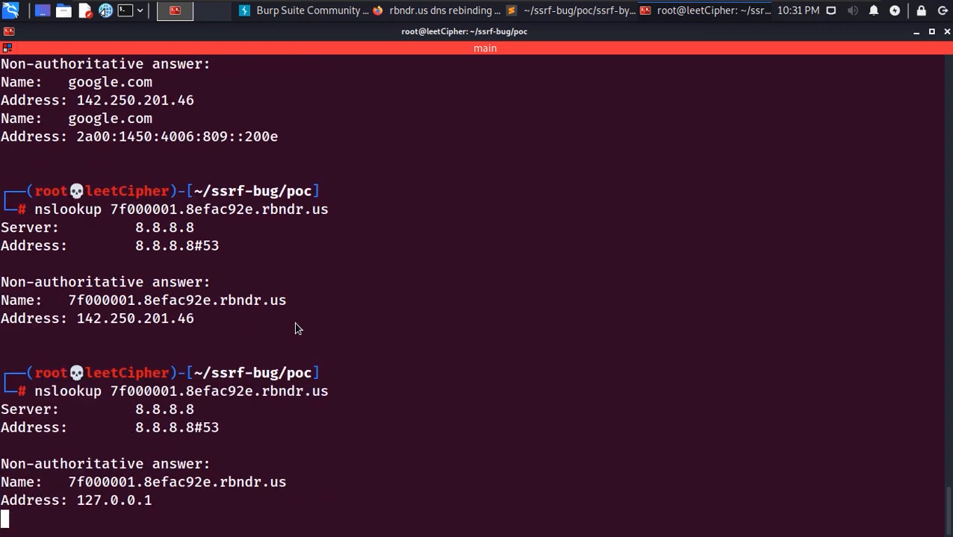
scroll("down", 3)
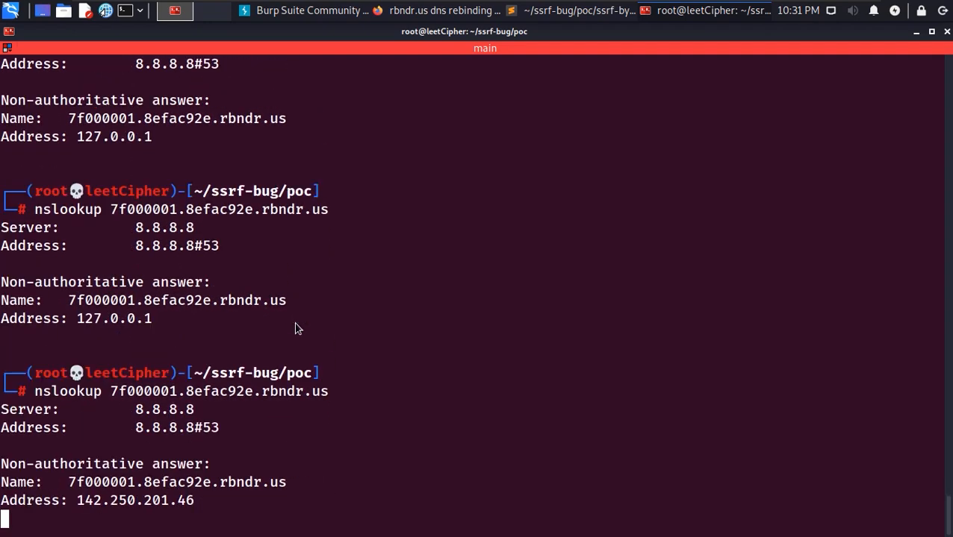
left_click(175, 10)
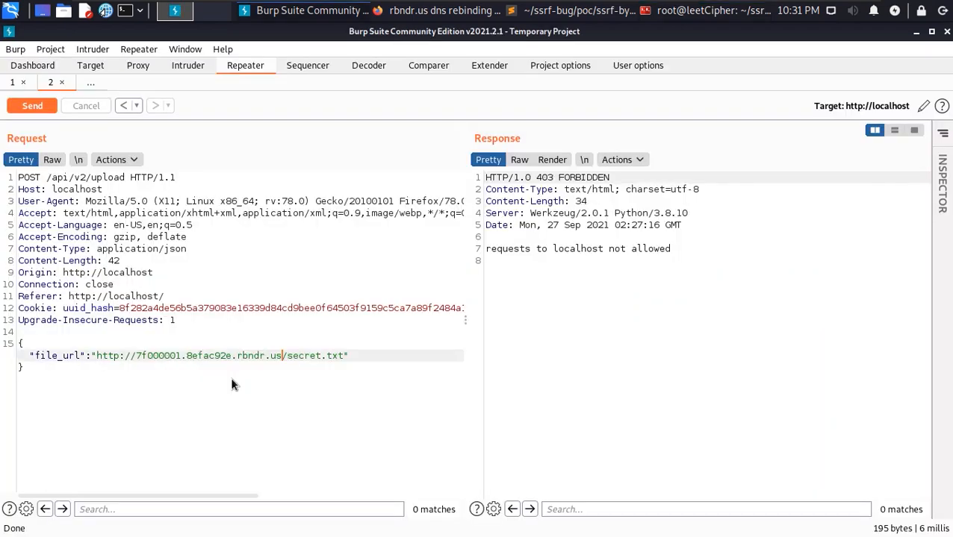
Resend the secret.txt request through the rebinding domain until it returns 404 instead of the localhost block
left_click(31, 105)
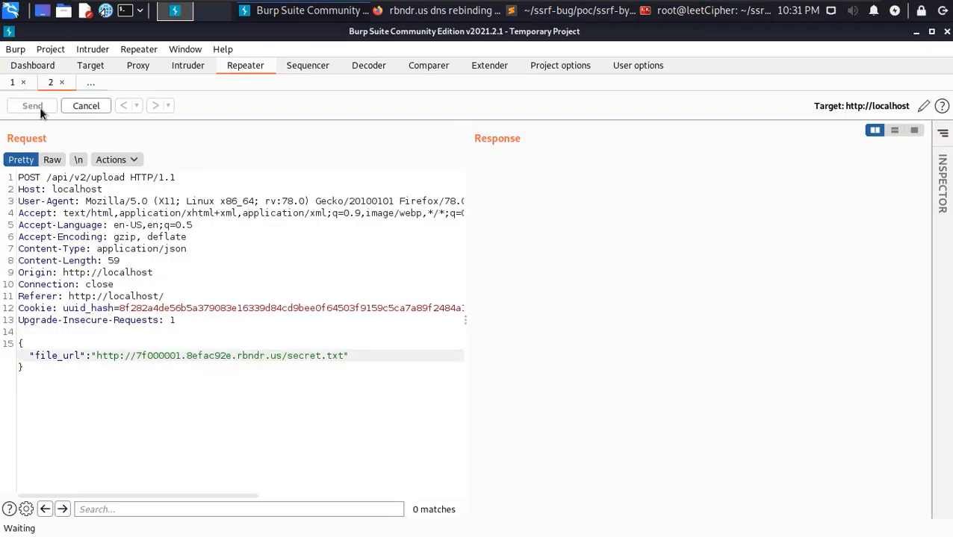
left_click(33, 105)
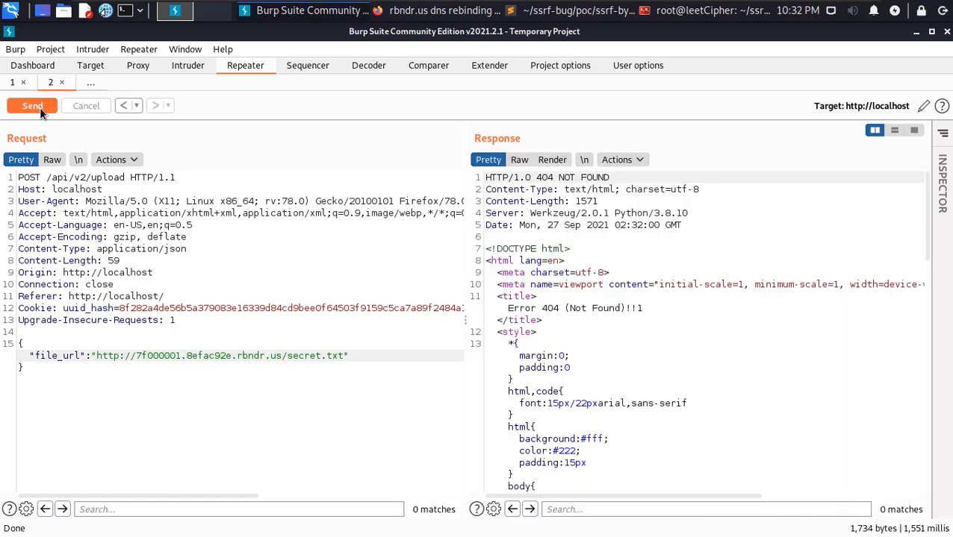
left_click(32, 104)
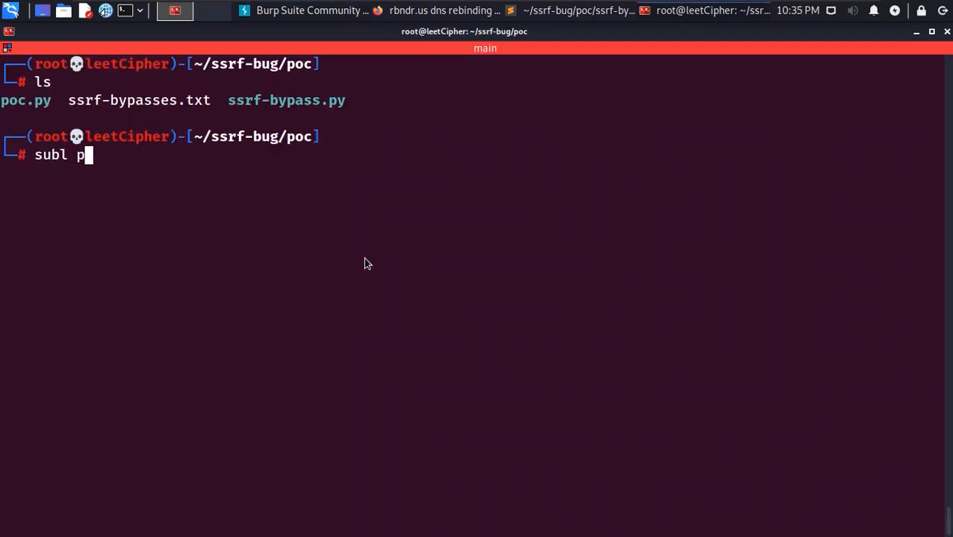
Review poc.py's fuzz_internal_endpoints function in Sublime Text, then return to Terminal
key("Return")
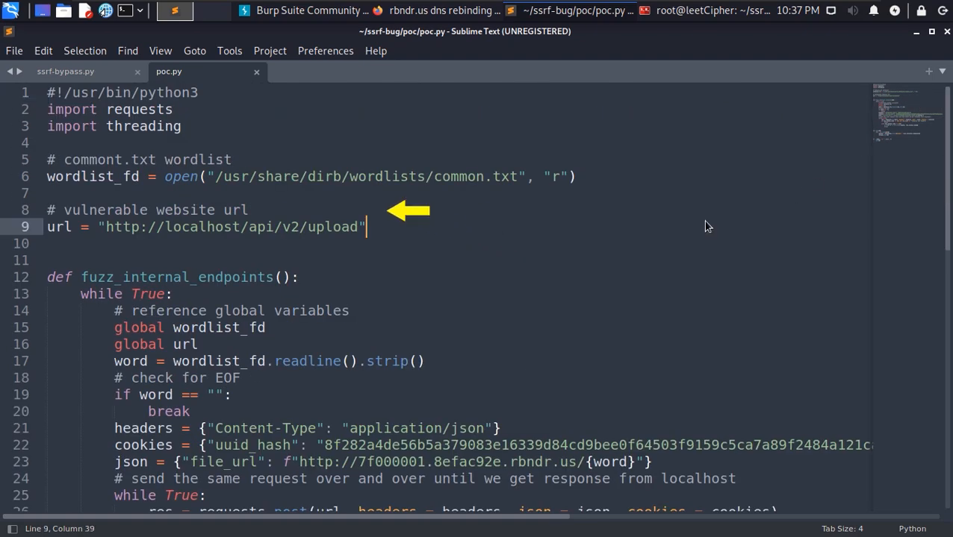
scroll("down", 3)
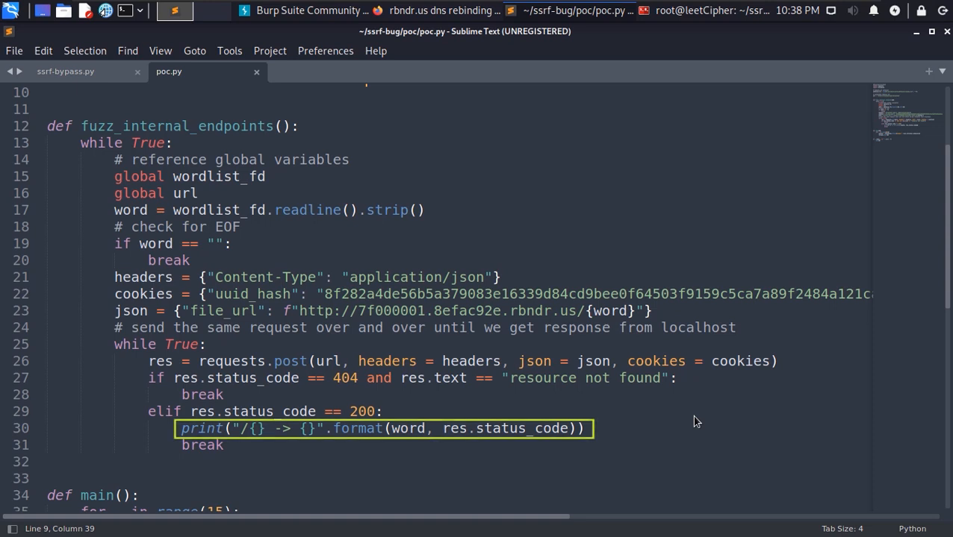
left_click(174, 11)
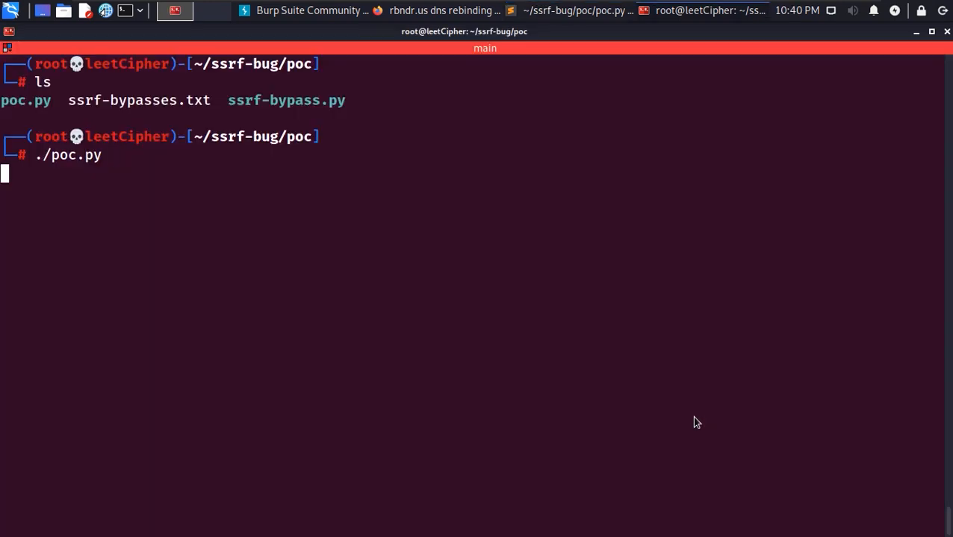
Run ./poc.py and see the fuzzer report /api -> 200
key("Return")
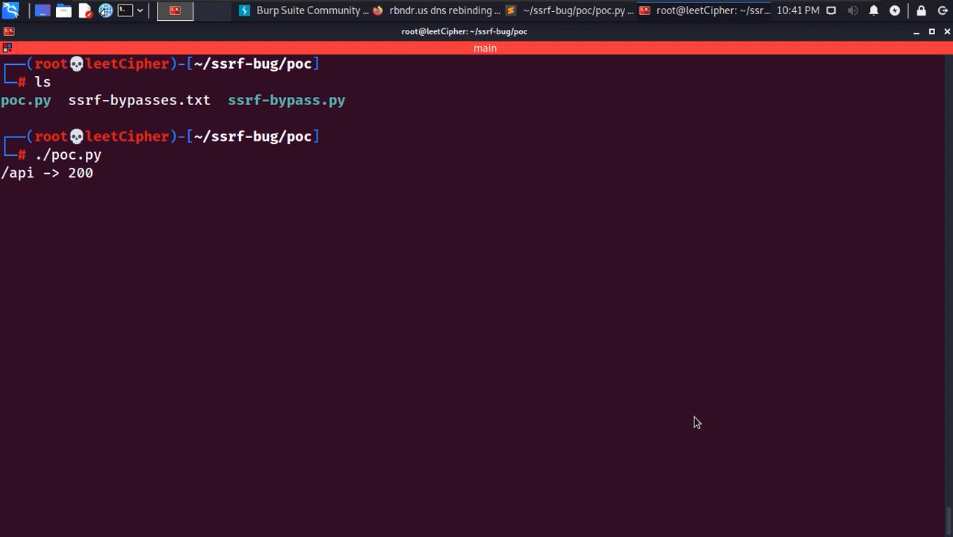
key("Return")
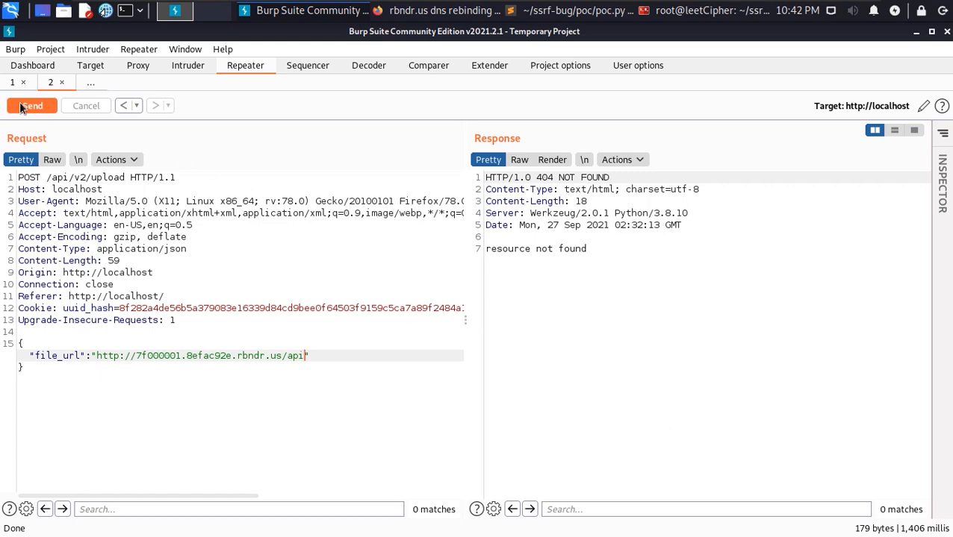
Resend the /api rebinding request until it returns 200 OK listing /users, /status and /employees
left_click(31, 105)
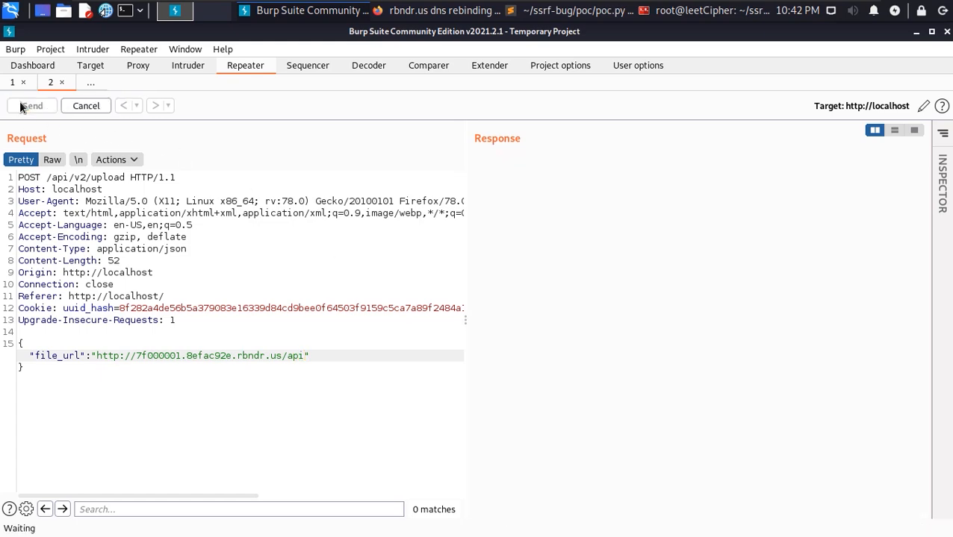
left_click(31, 105)
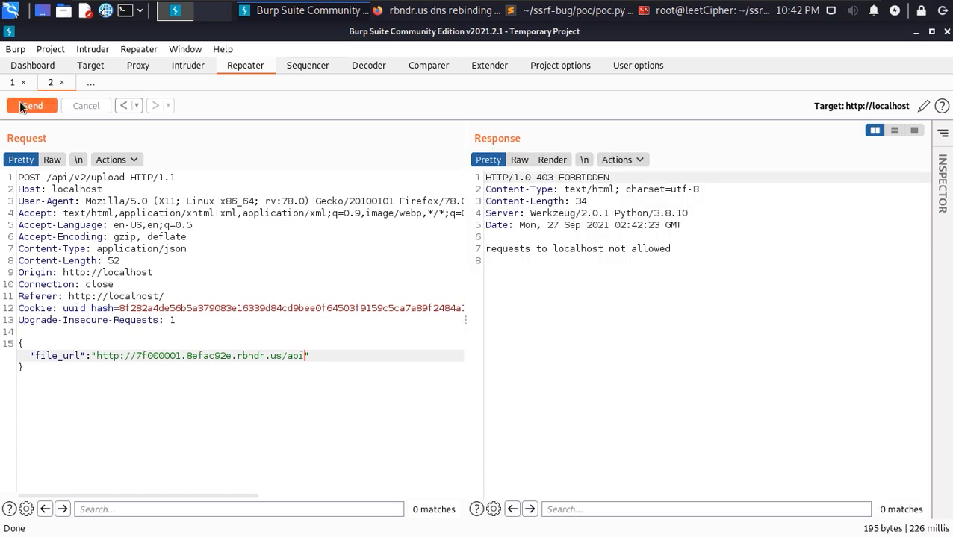
left_click(33, 105)
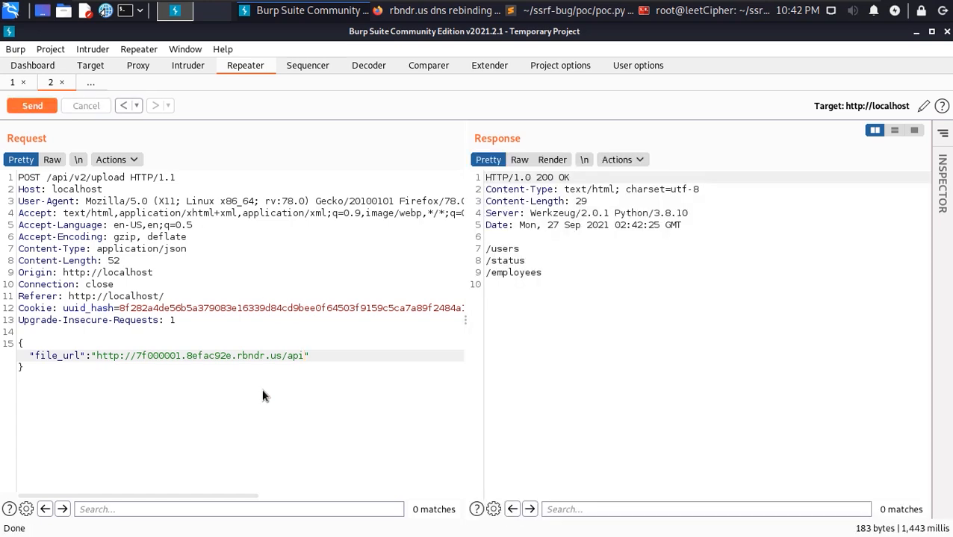
left_click(307, 356)
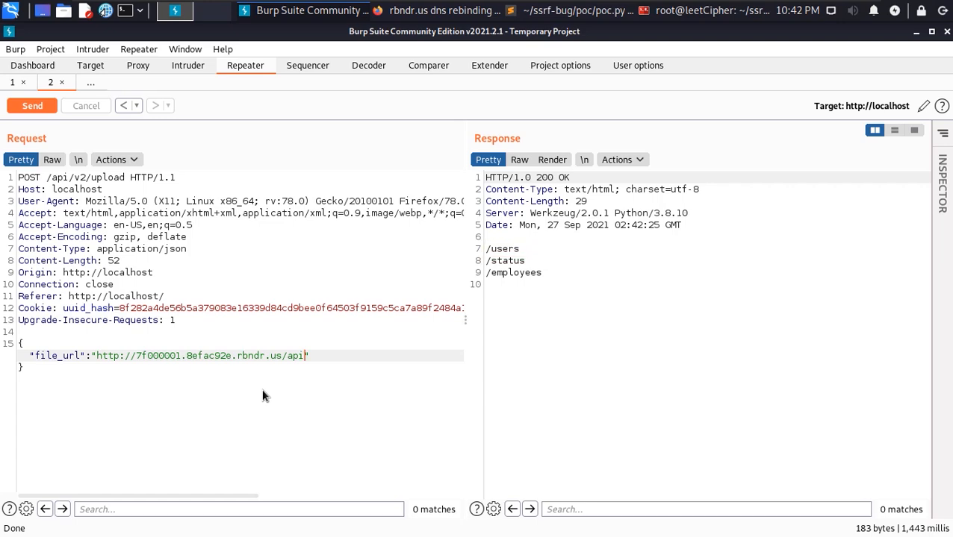
Resend the /api/users rebinding request, getting 404, then bring up the earlier request carrying a user uuid
left_click(33, 105)
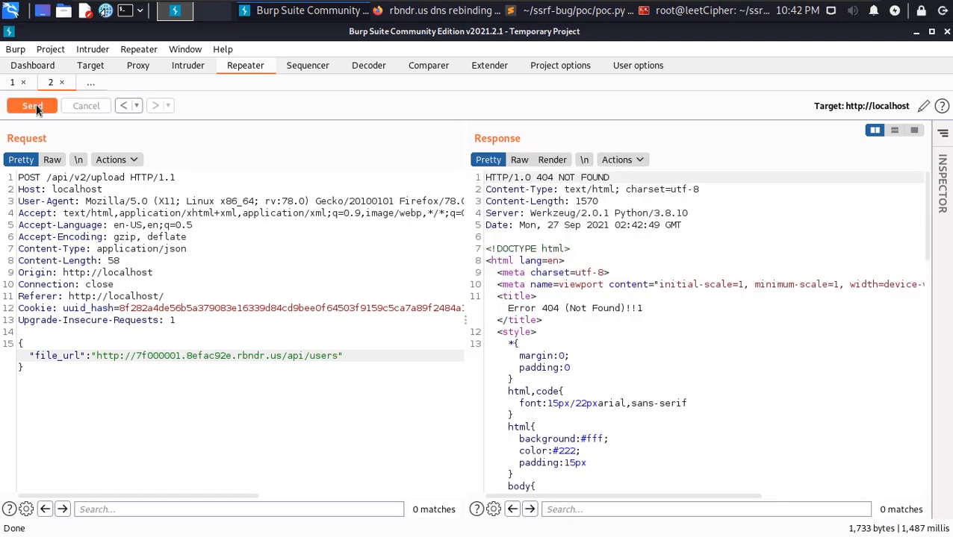
left_click(33, 105)
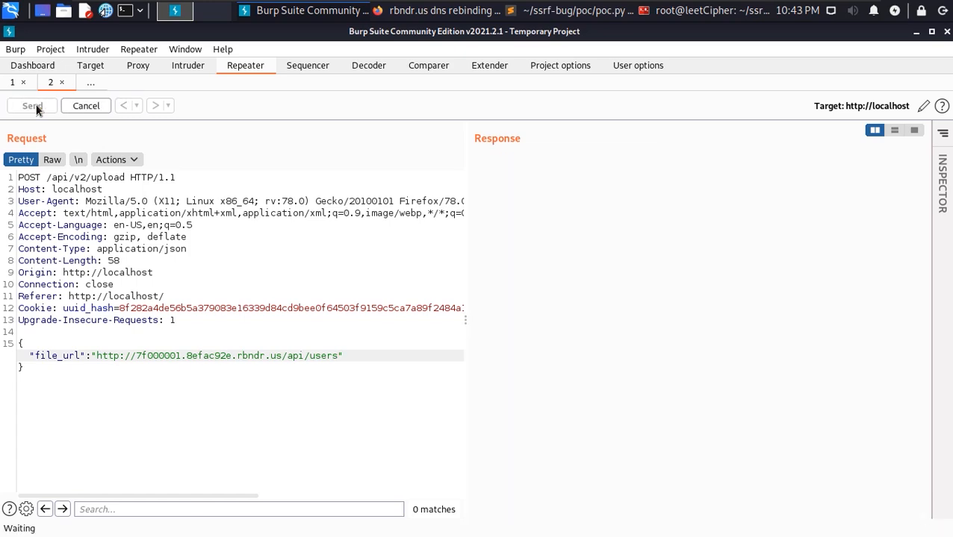
left_click(33, 105)
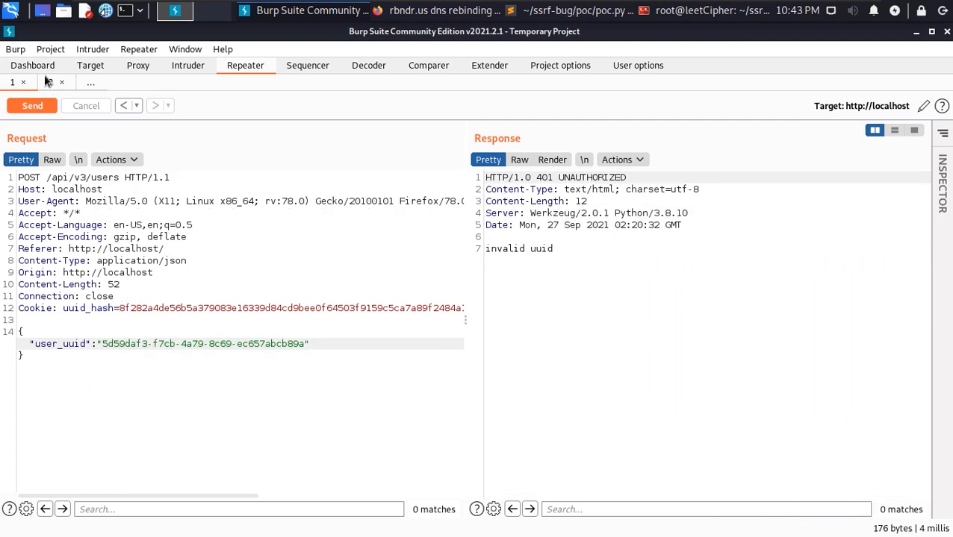
Send the rebinding request for /api/users?uuid=03906ebe-9e58-4ecc-9c2a-fe3ffb4fc2ea, returning a list of user UUIDs
left_click(51, 80)
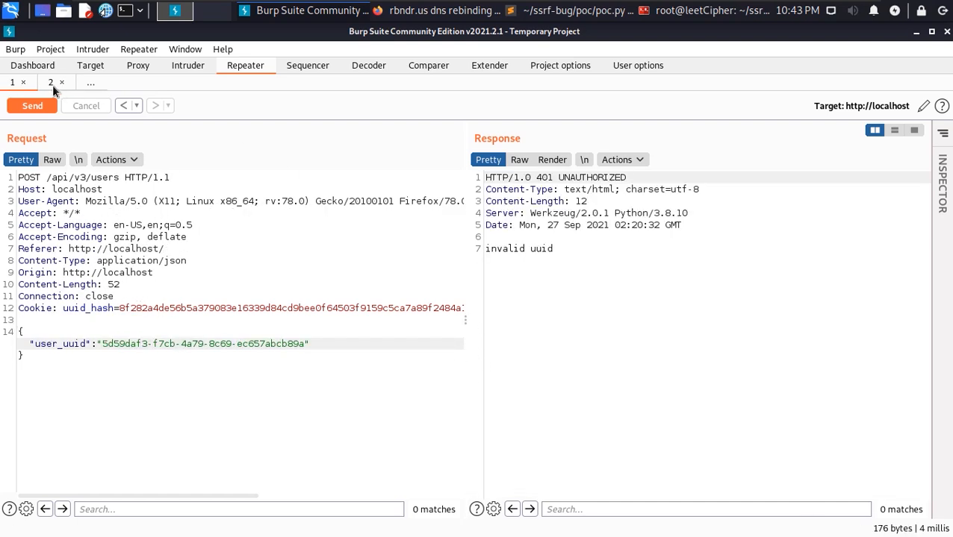
left_click(33, 104)
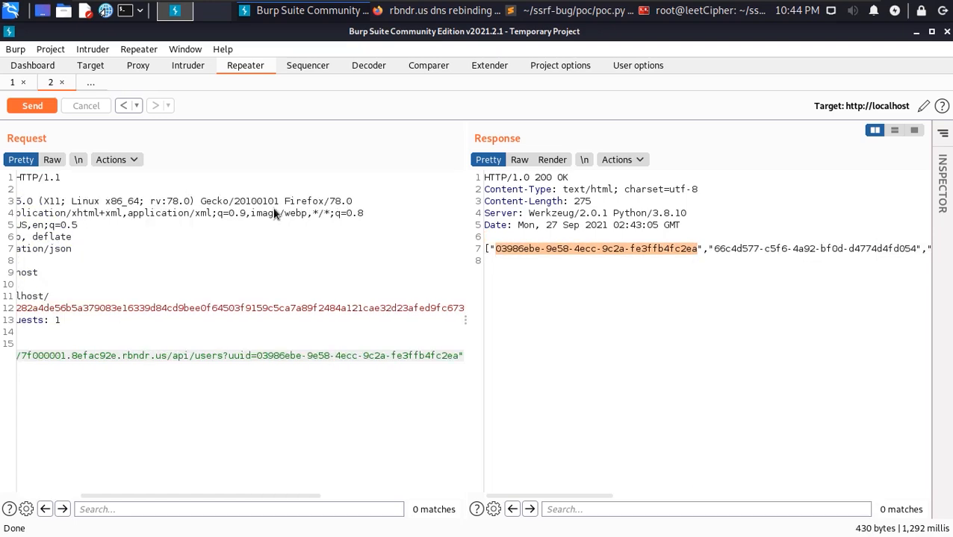
Resend the uuid request until it returns 200 OK listing reminder.txt and super-secret-note.txt
left_click(33, 104)
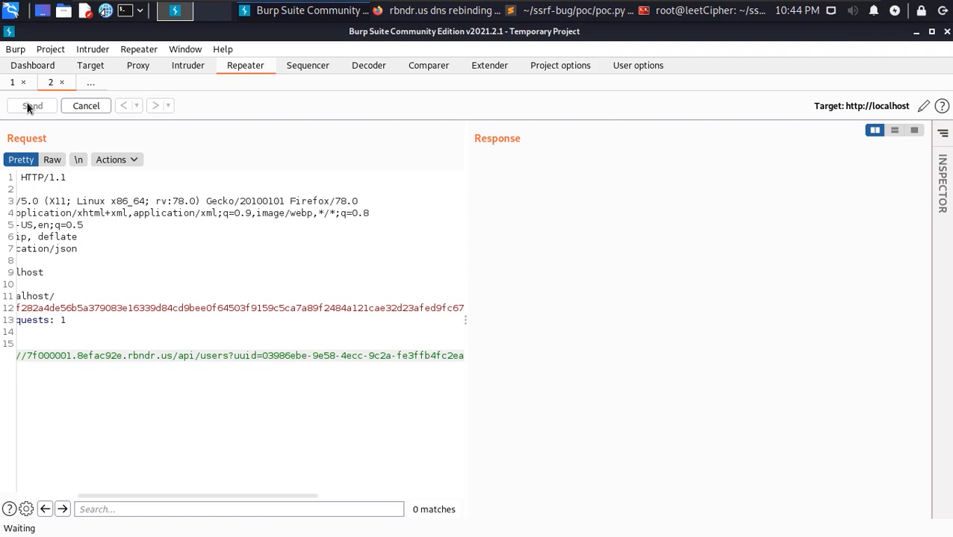
left_click(33, 105)
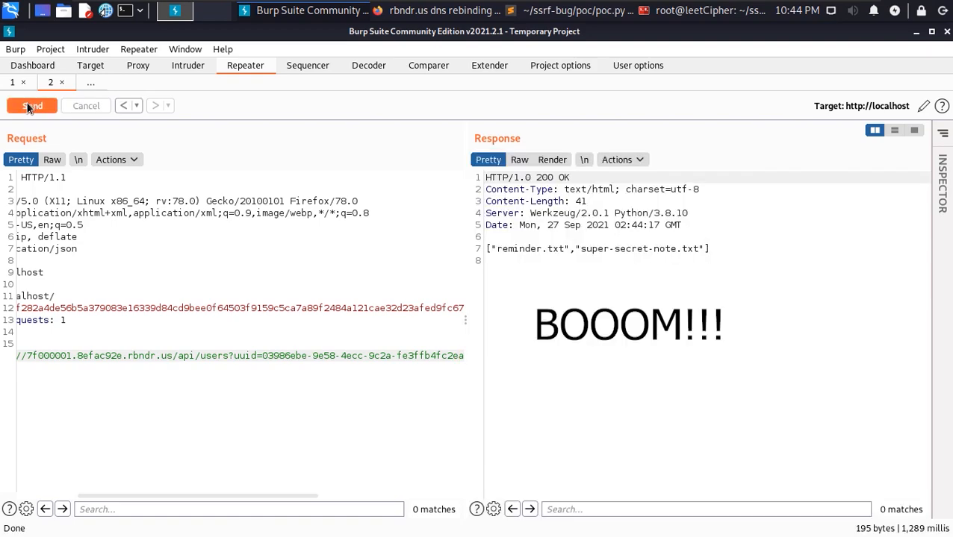